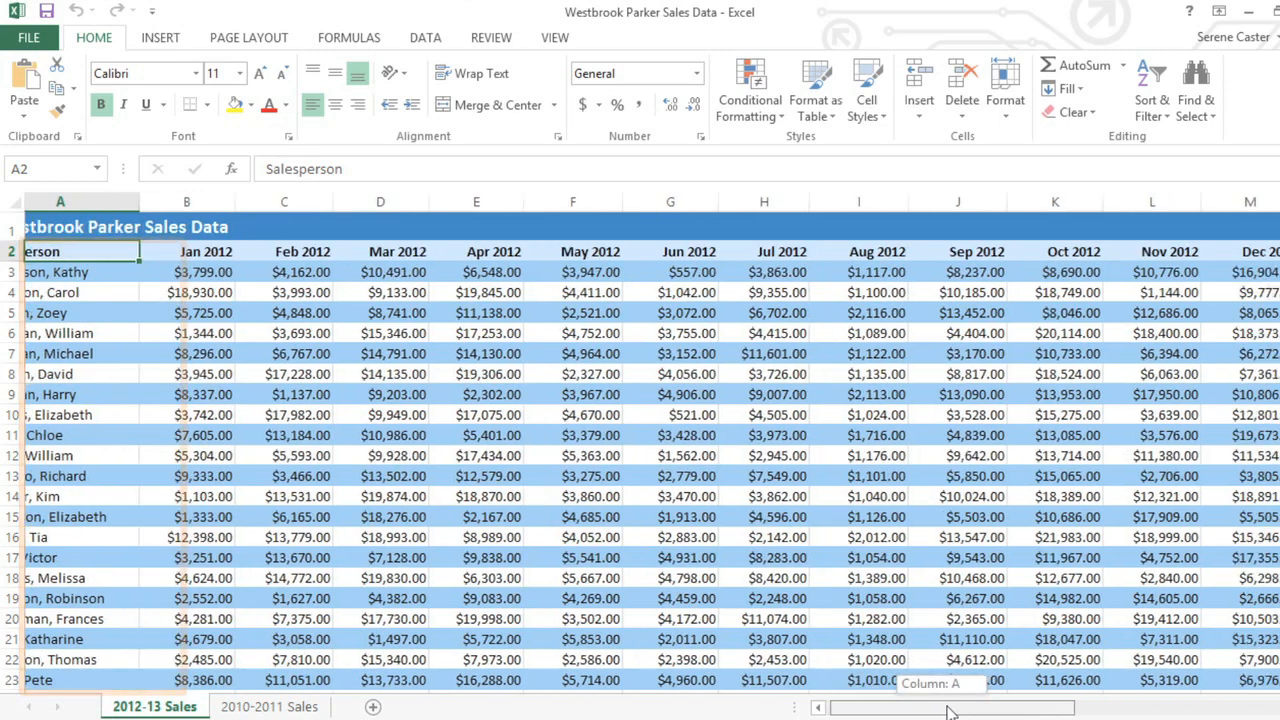
Freeze the first Salesperson column and scroll right and back to January 2012.
scroll("right", 3)
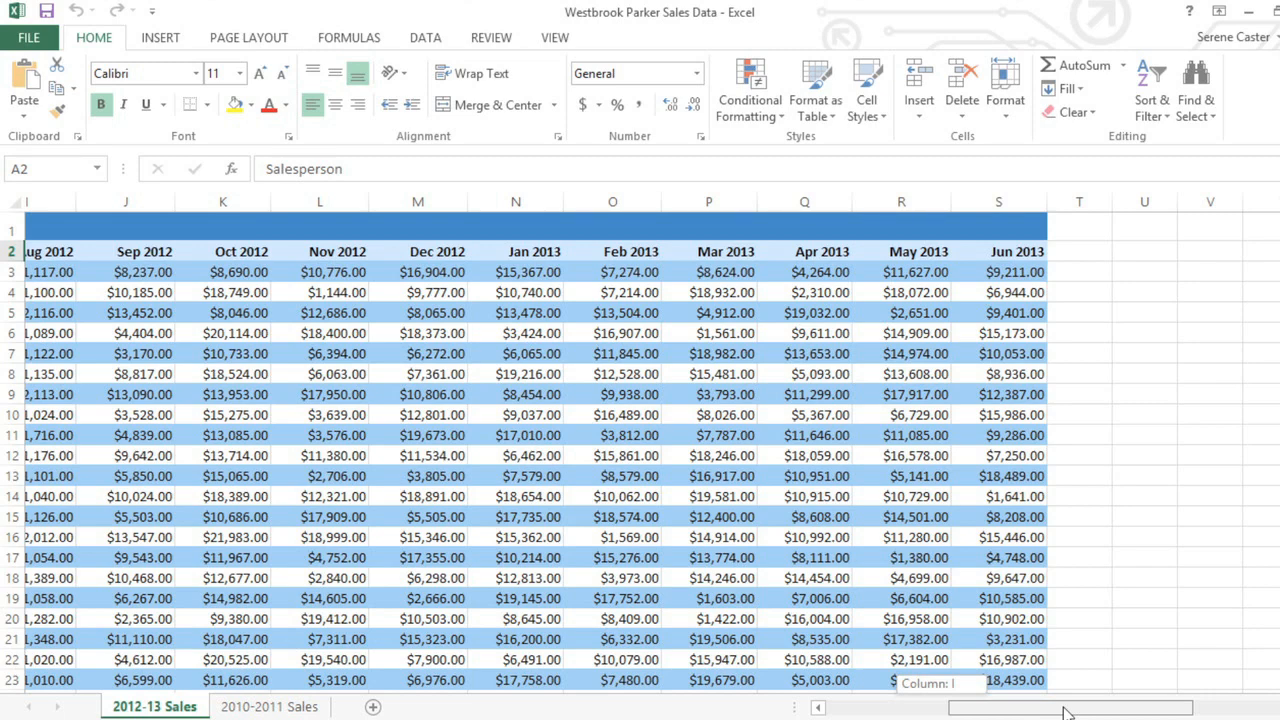
scroll("left", 3)
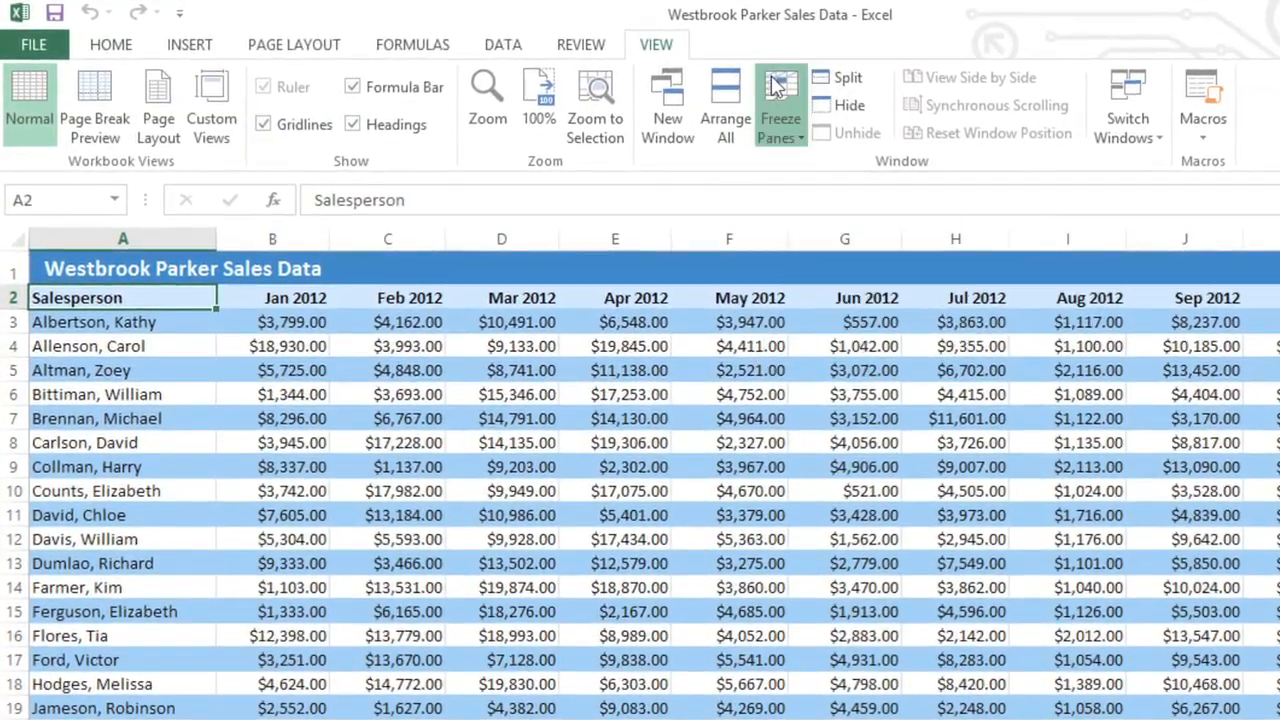
left_click(783, 105)
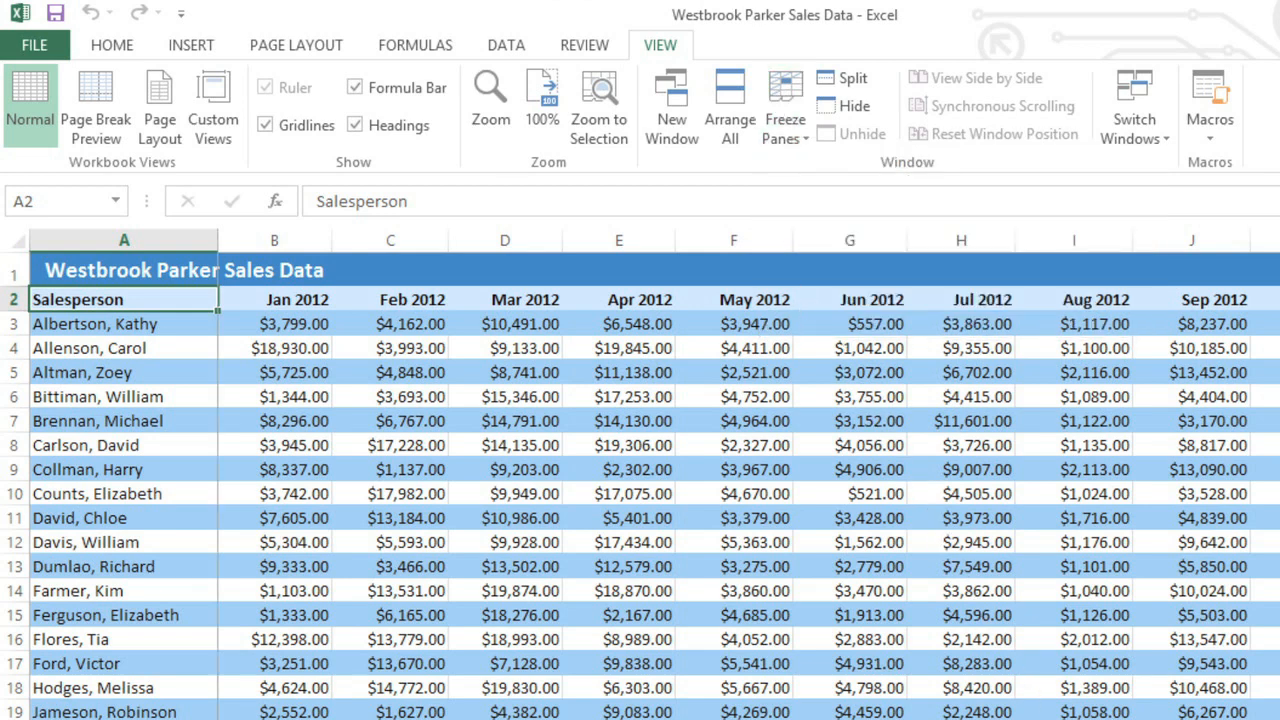
scroll("right", 3)
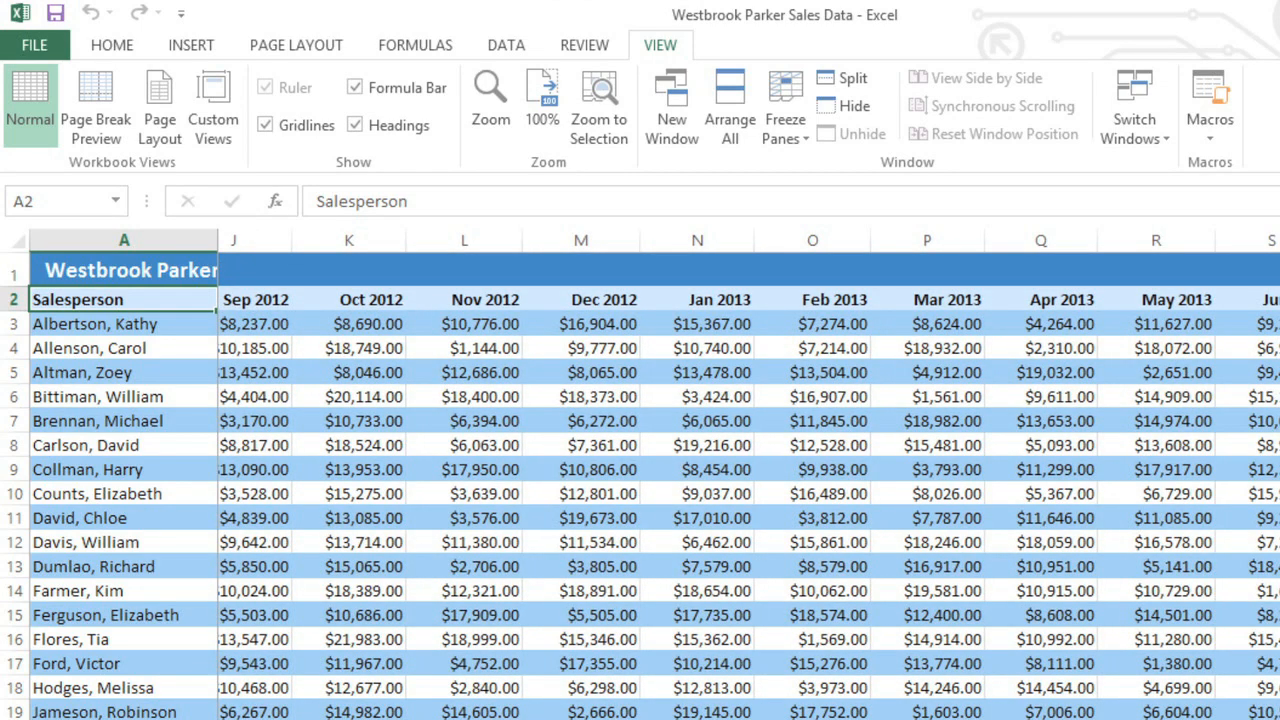
scroll("left", 3)
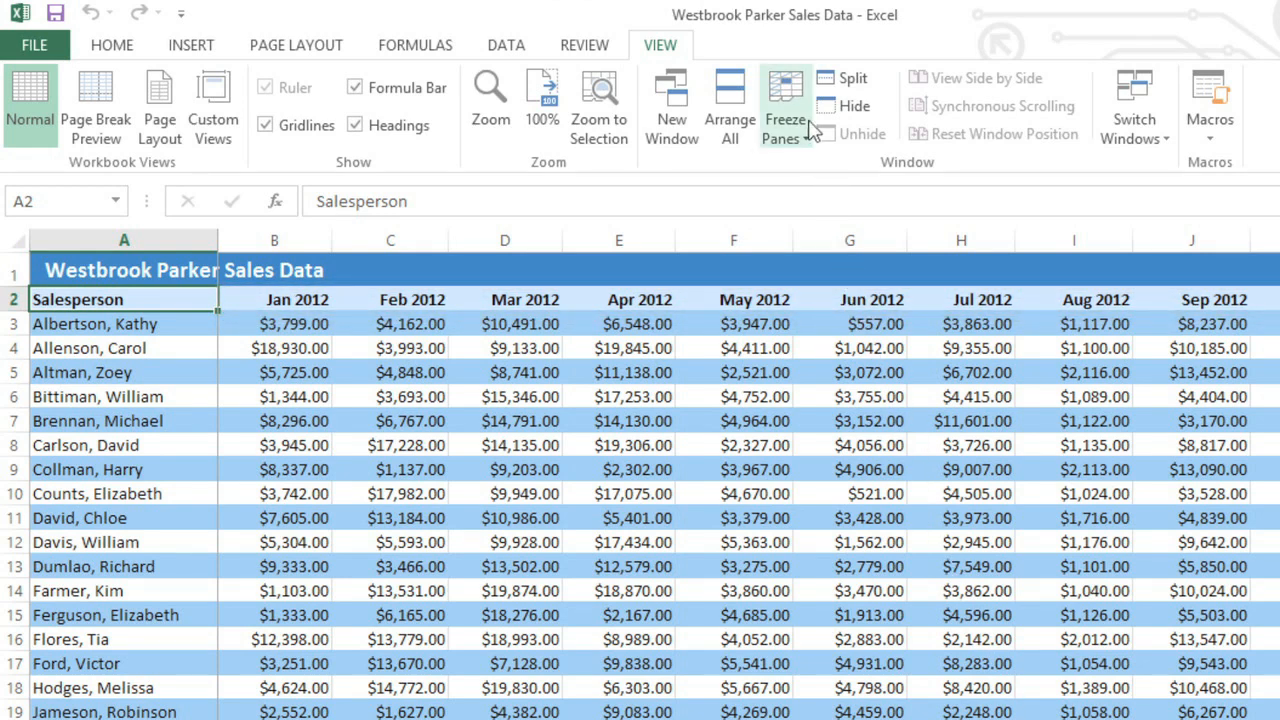
Unfreeze the Salesperson column and select cell B3 as the new freeze point.
left_click(785, 105)
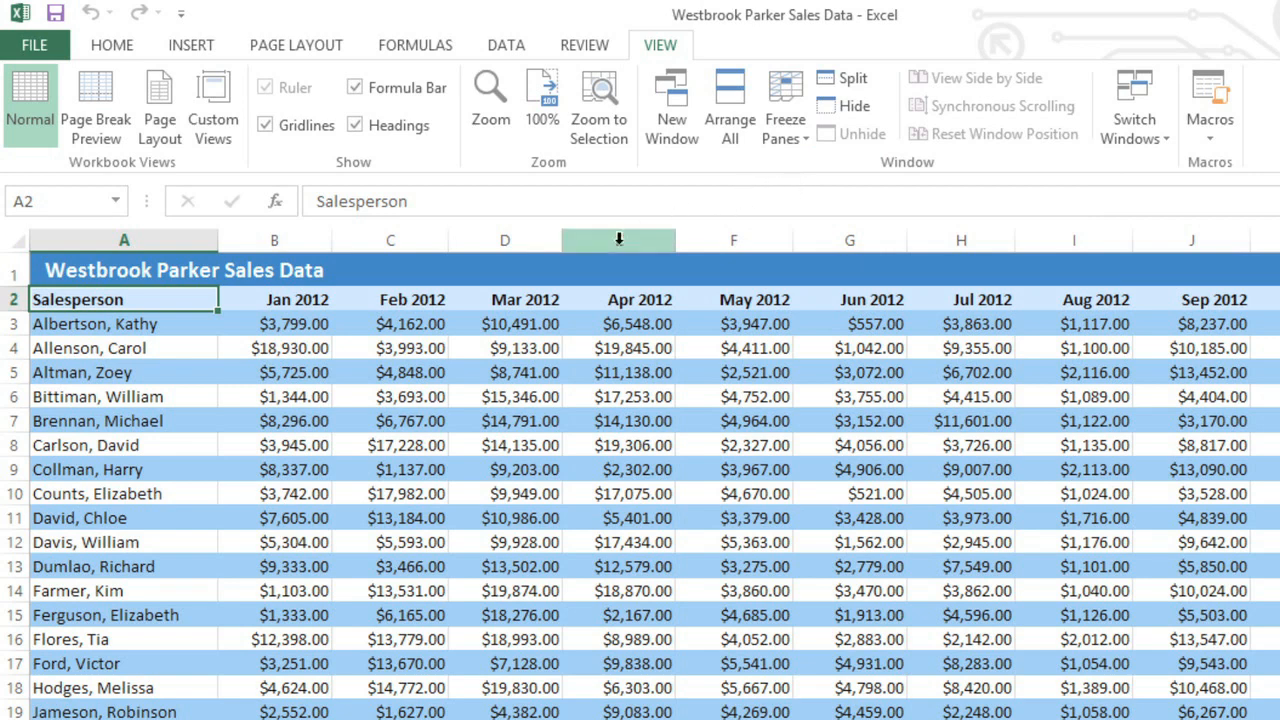
left_click(124, 323)
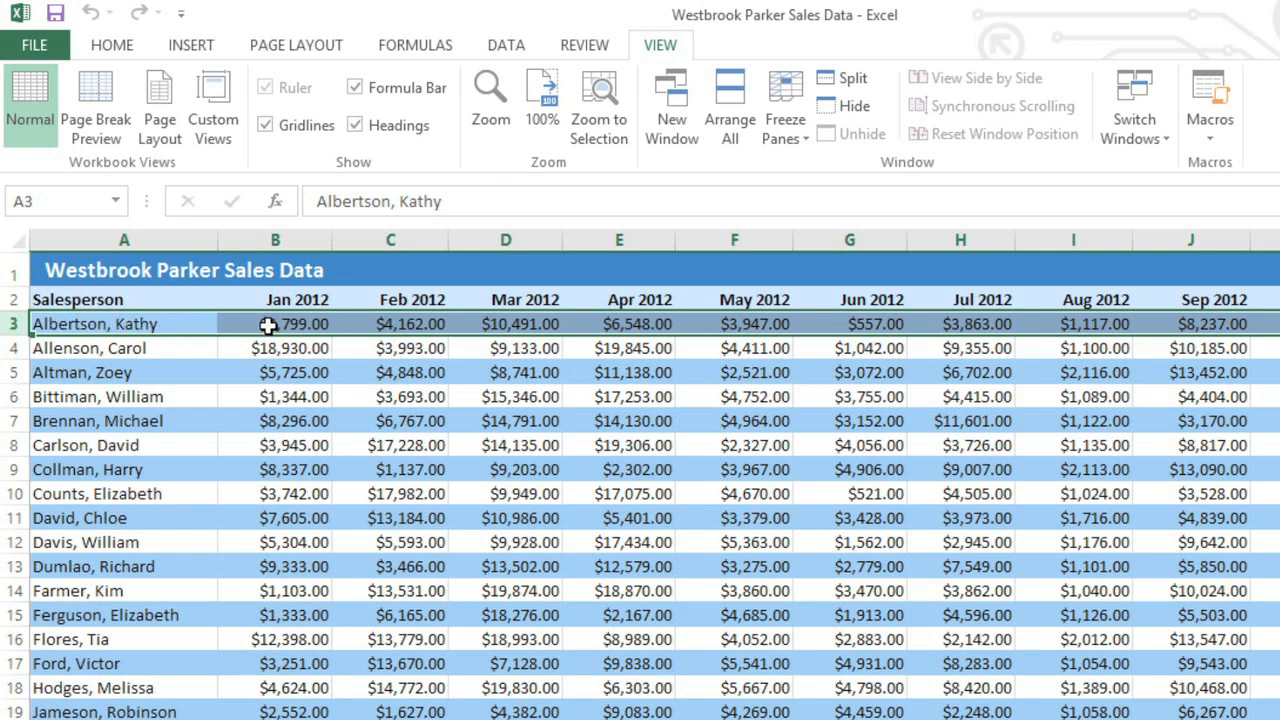
left_click(275, 323)
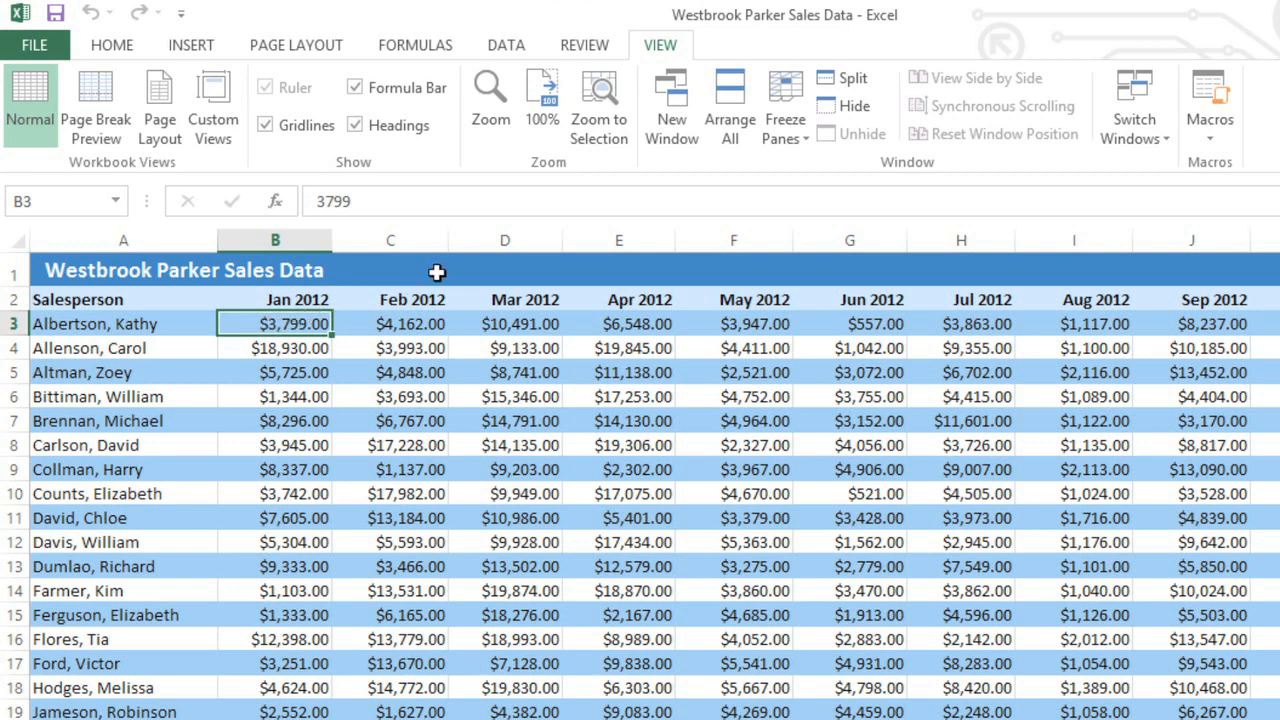
mouse_move(785, 100)
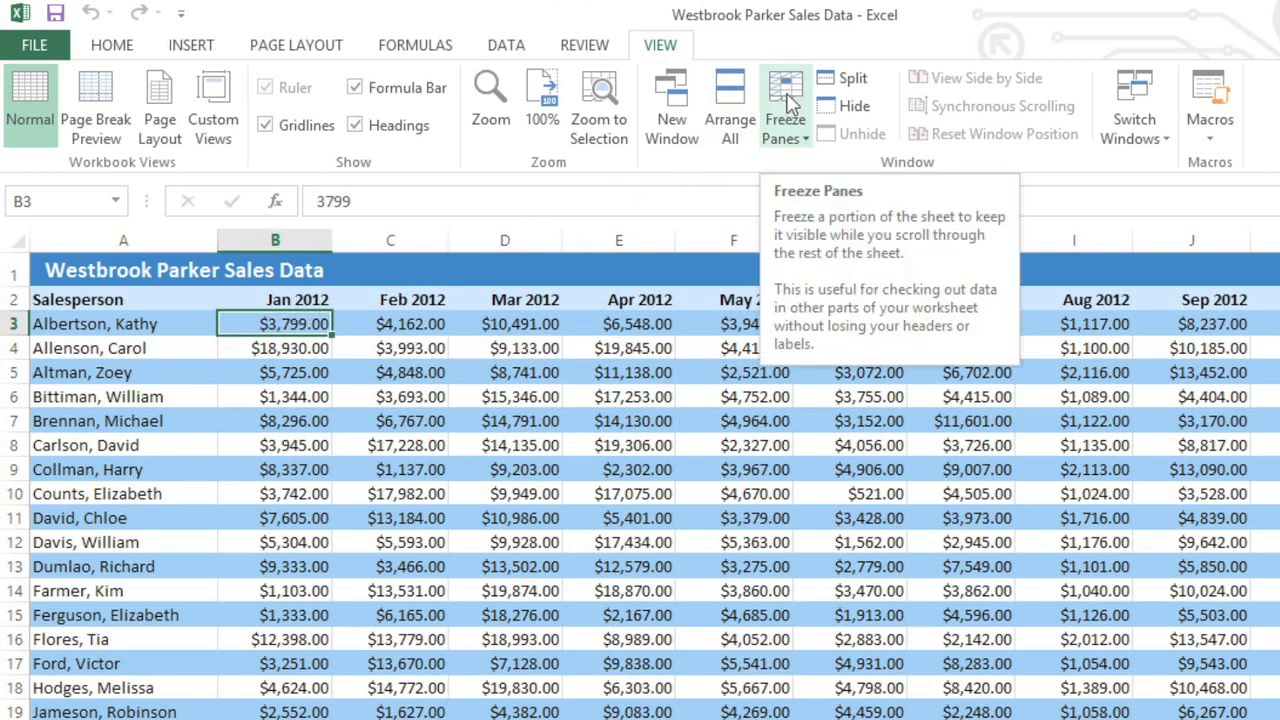
Freeze panes at B3, locking title, month header rows and Salesperson column, then scroll to test.
left_click(785, 100)
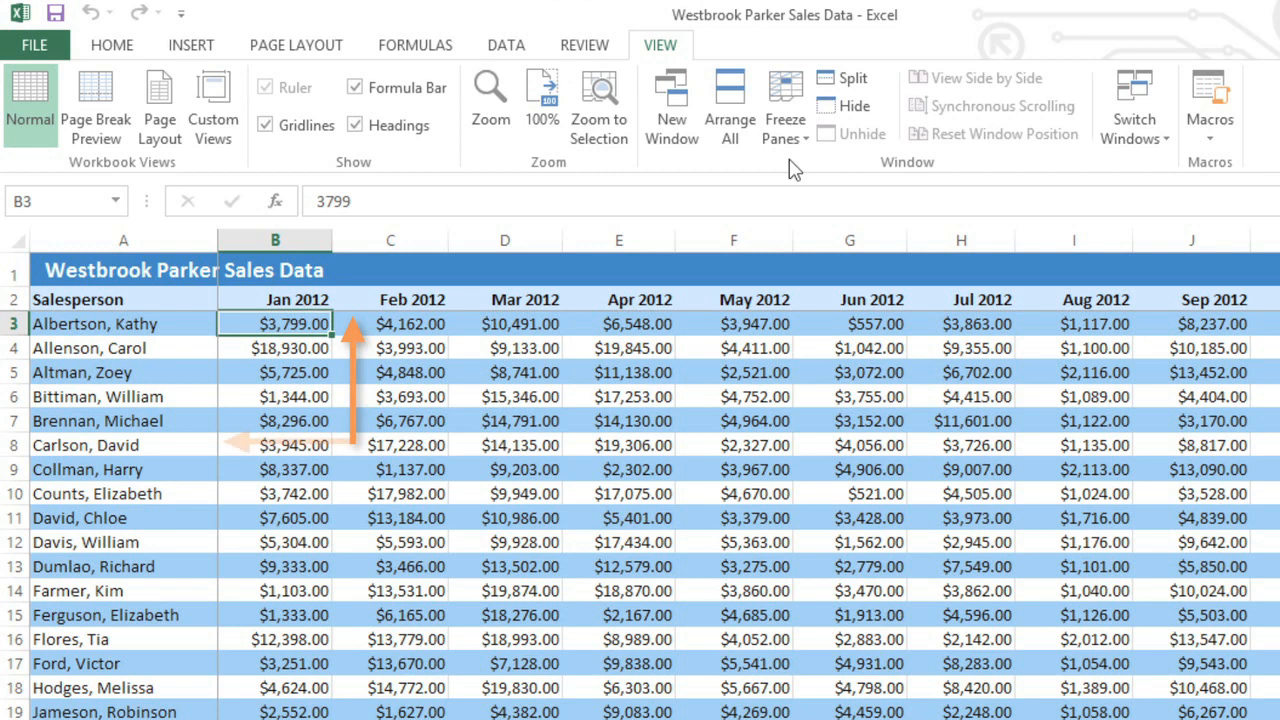
mouse_move(838, 185)
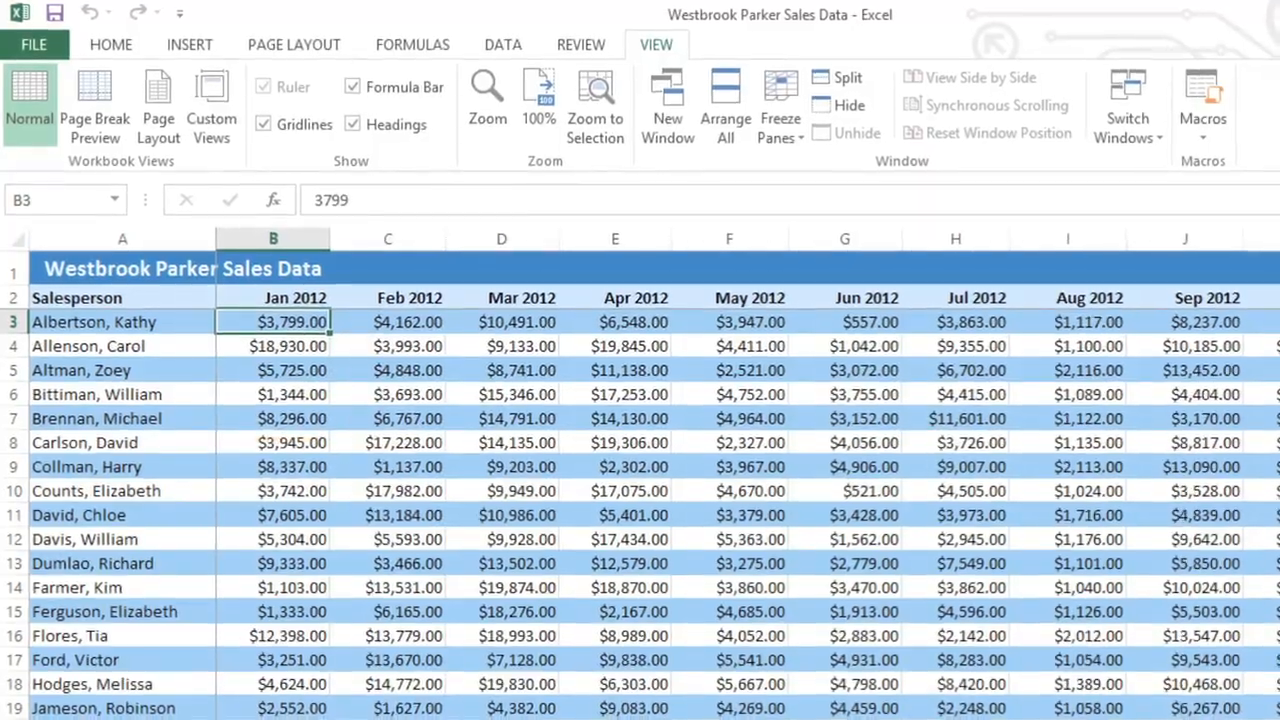
scroll("down", 3)
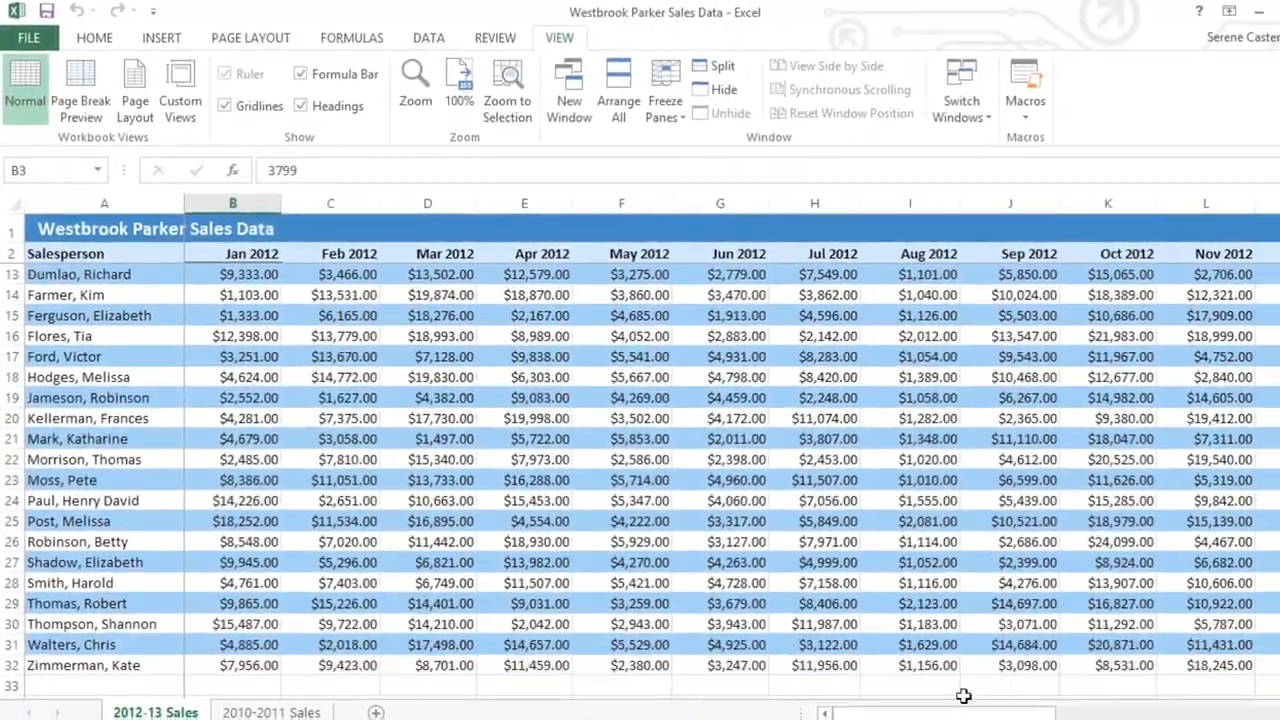
scroll("right", 3)
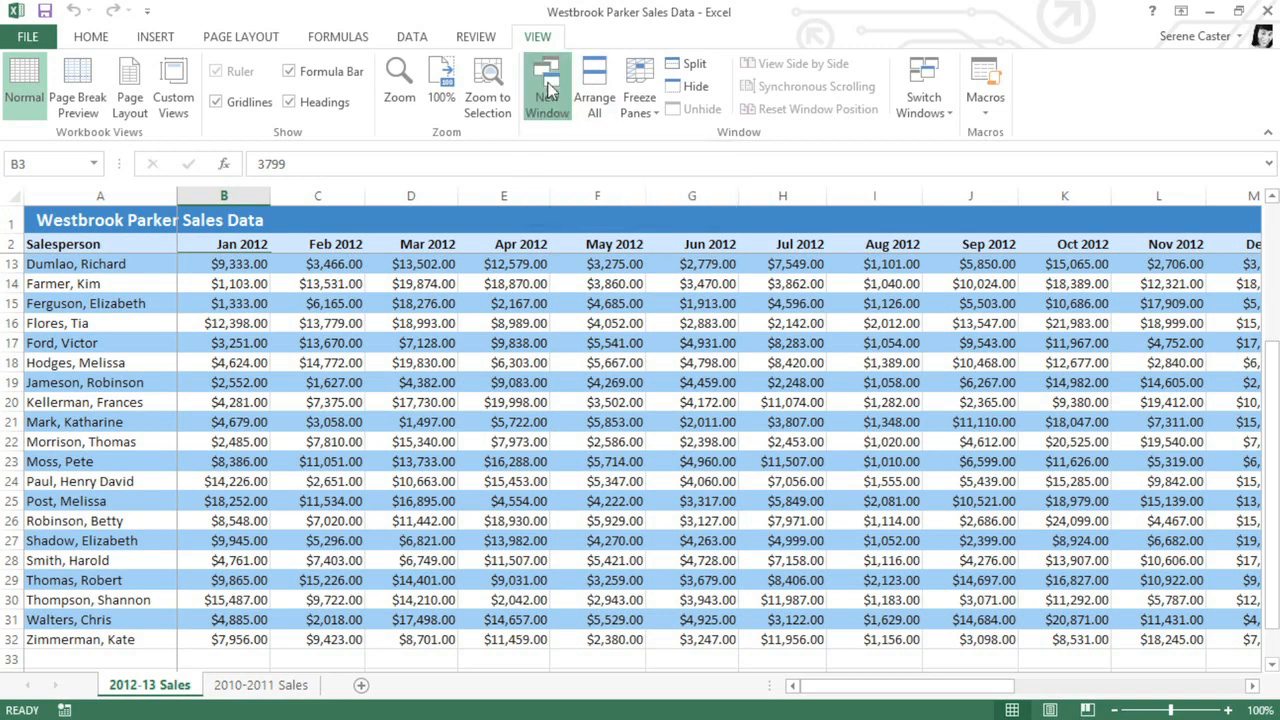
Open a second Westbrook Parker workbook window beside the first.
left_click(547, 85)
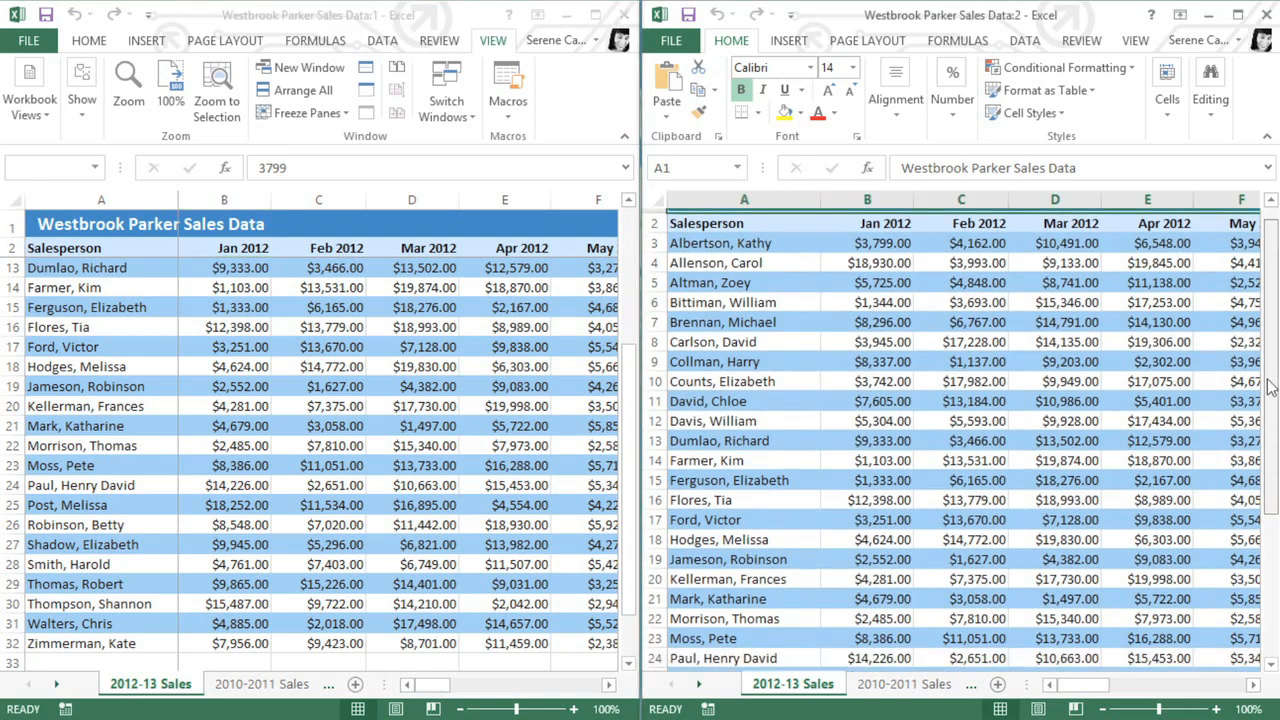
Switch the right-hand window to the 2010-2011 Sales sheet tab.
scroll("down", 3)
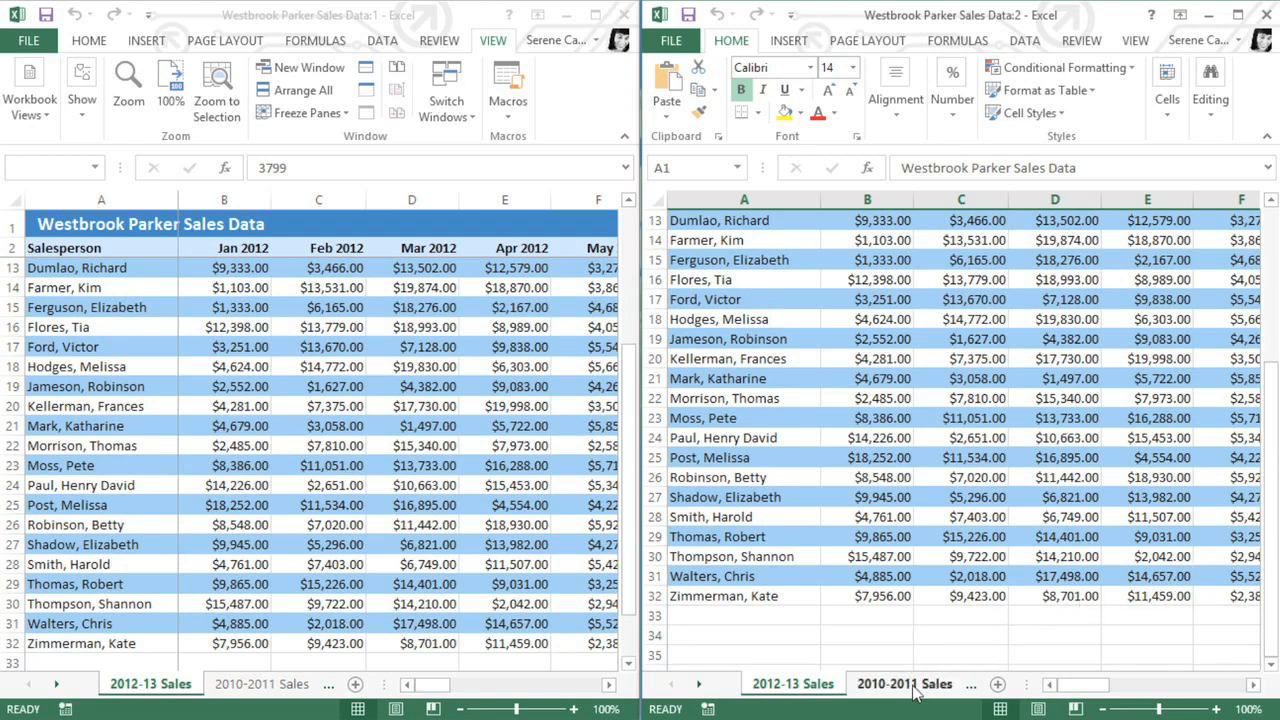
left_click(903, 683)
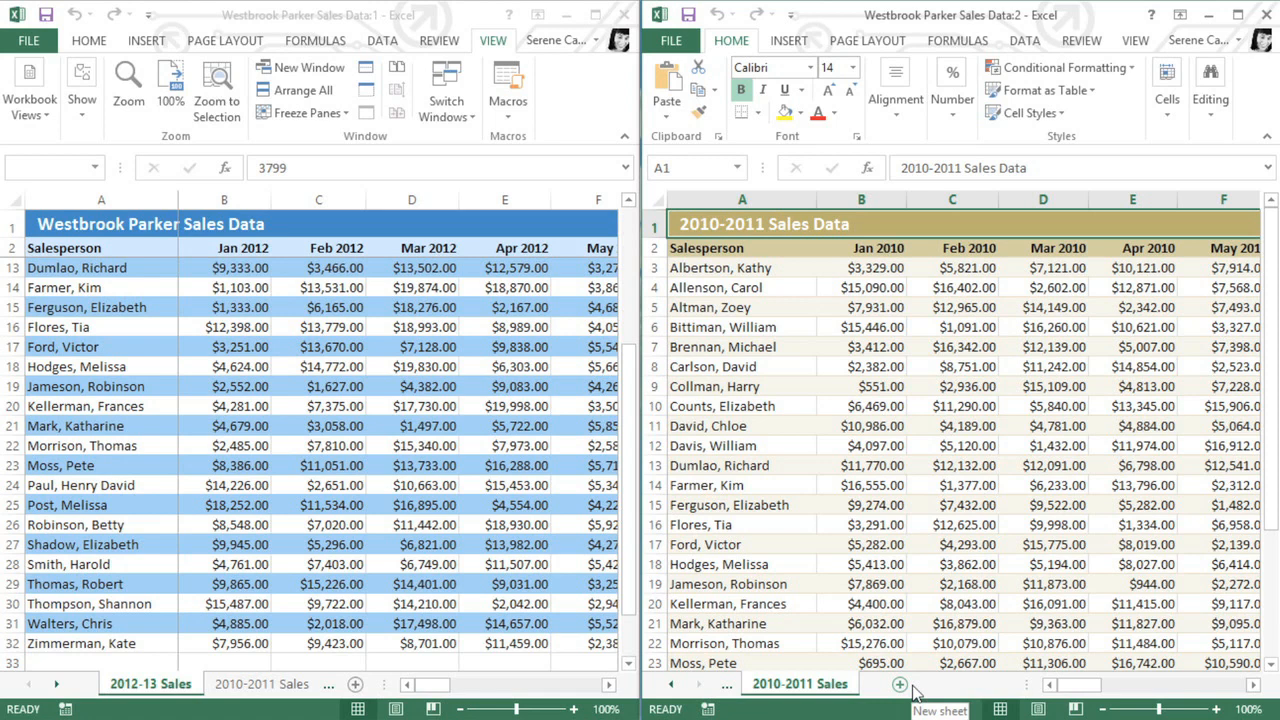
mouse_move(1037, 521)
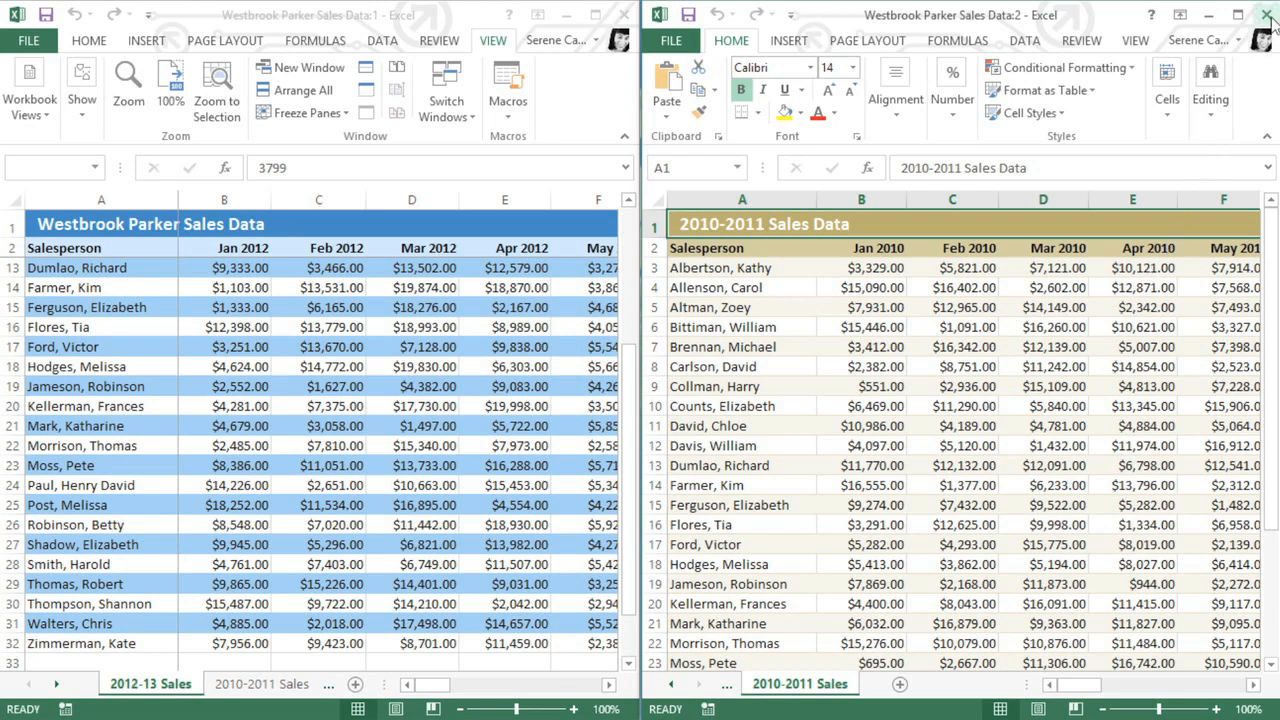
Close the second window and maximize the remaining 2012-13 Sales window.
left_click(1264, 14)
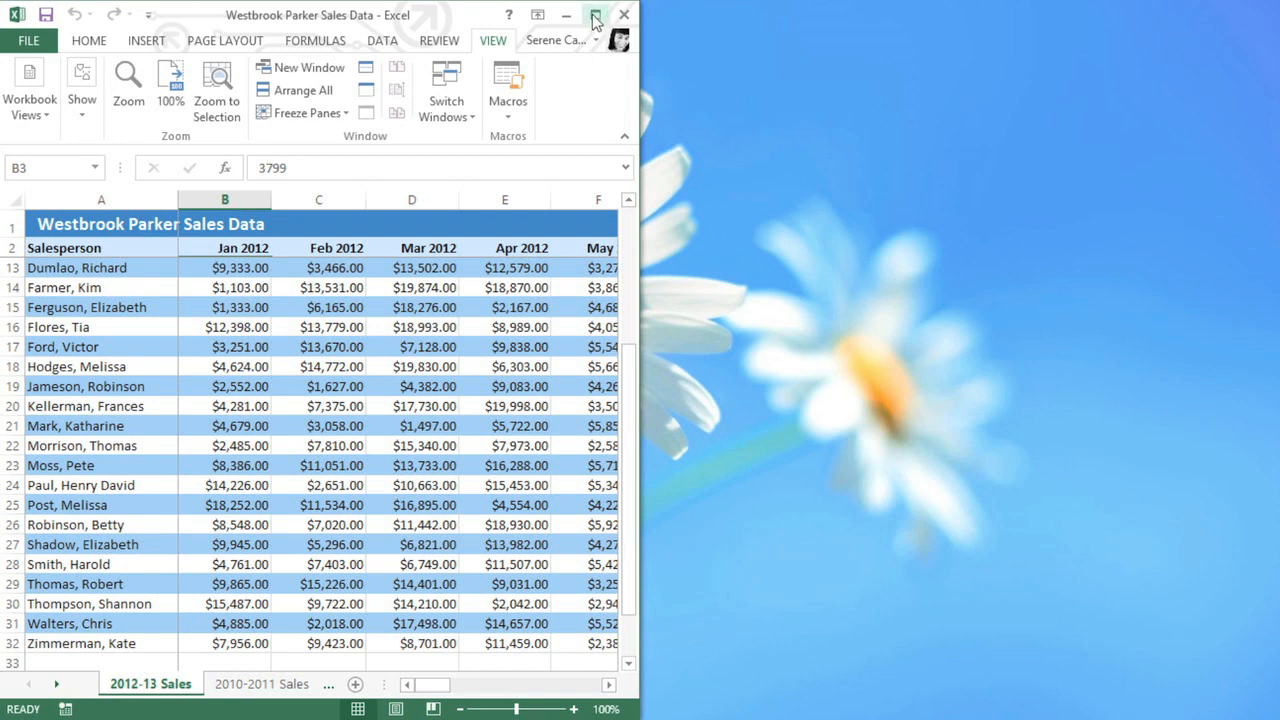
left_click(594, 15)
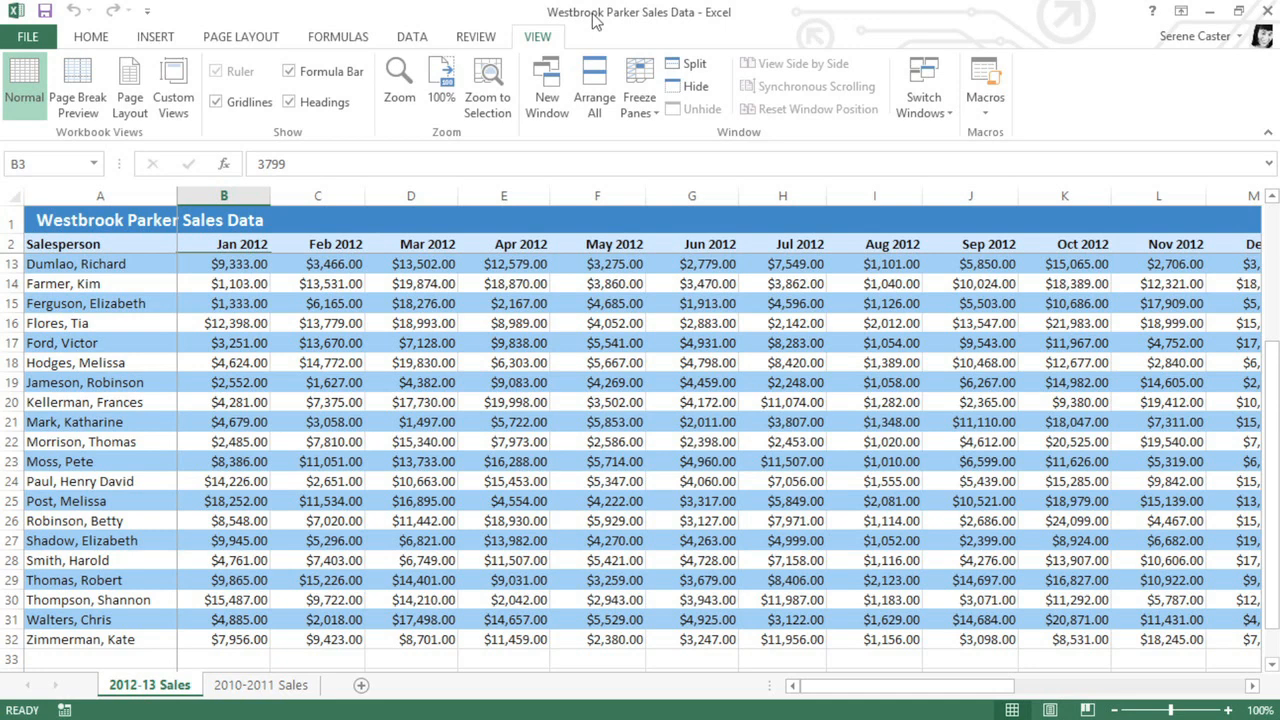
left_click(639, 85)
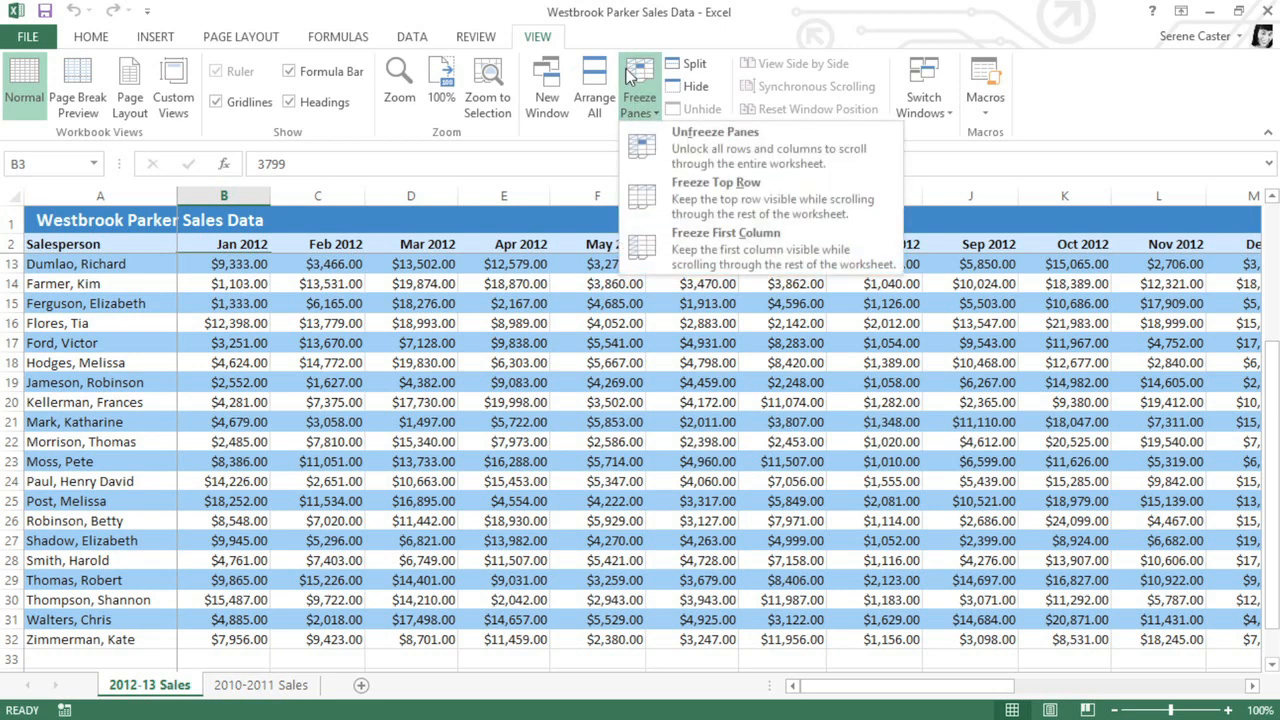
mouse_move(643, 147)
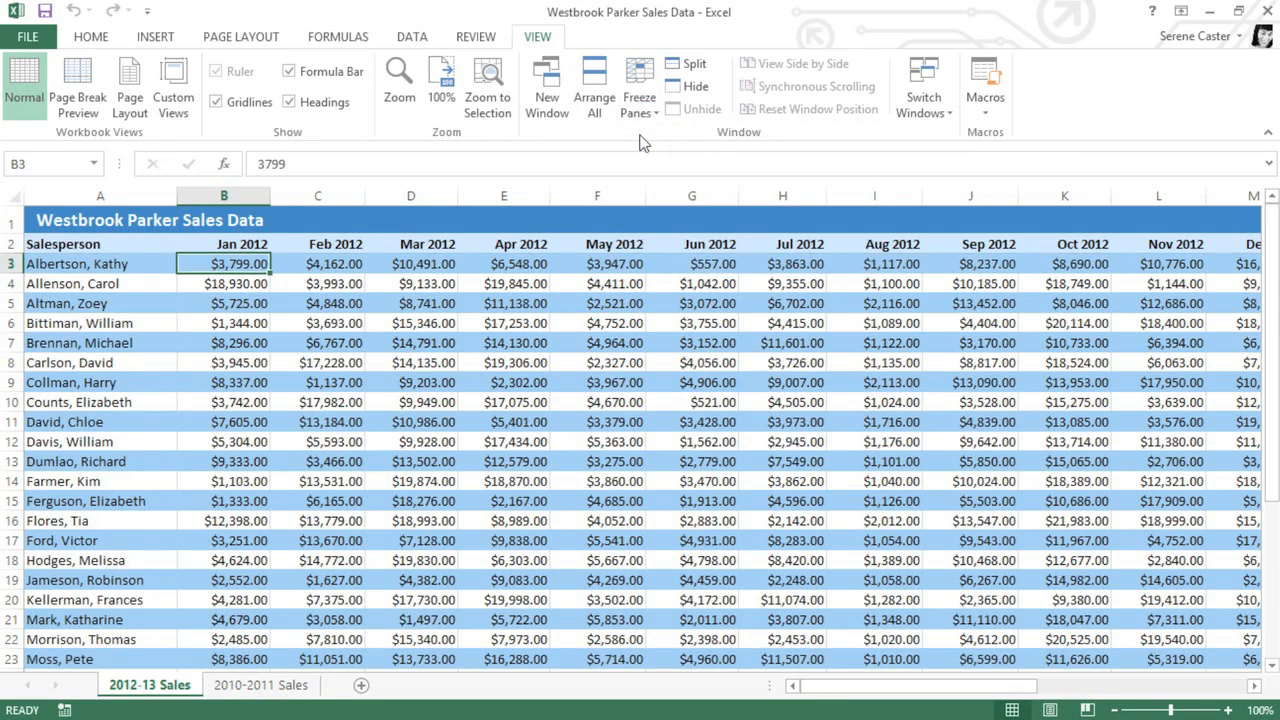
mouse_move(659, 409)
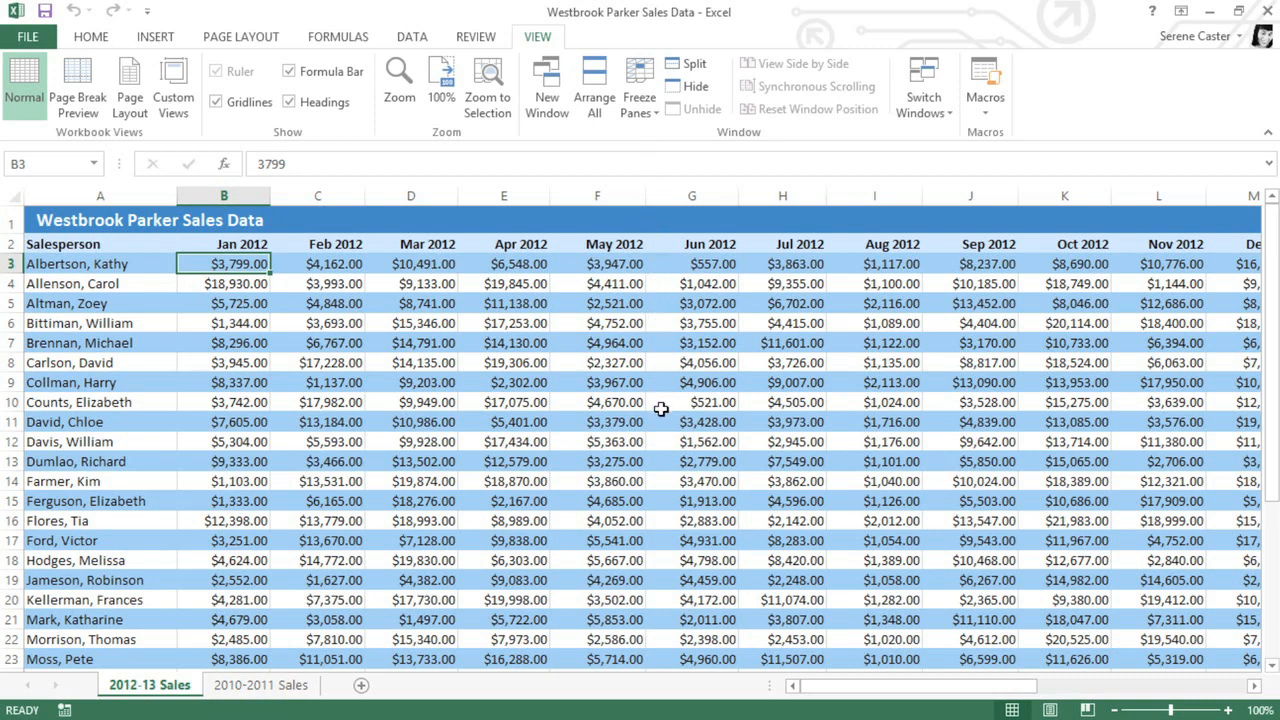
Select cell G12 as the split point.
left_click(692, 441)
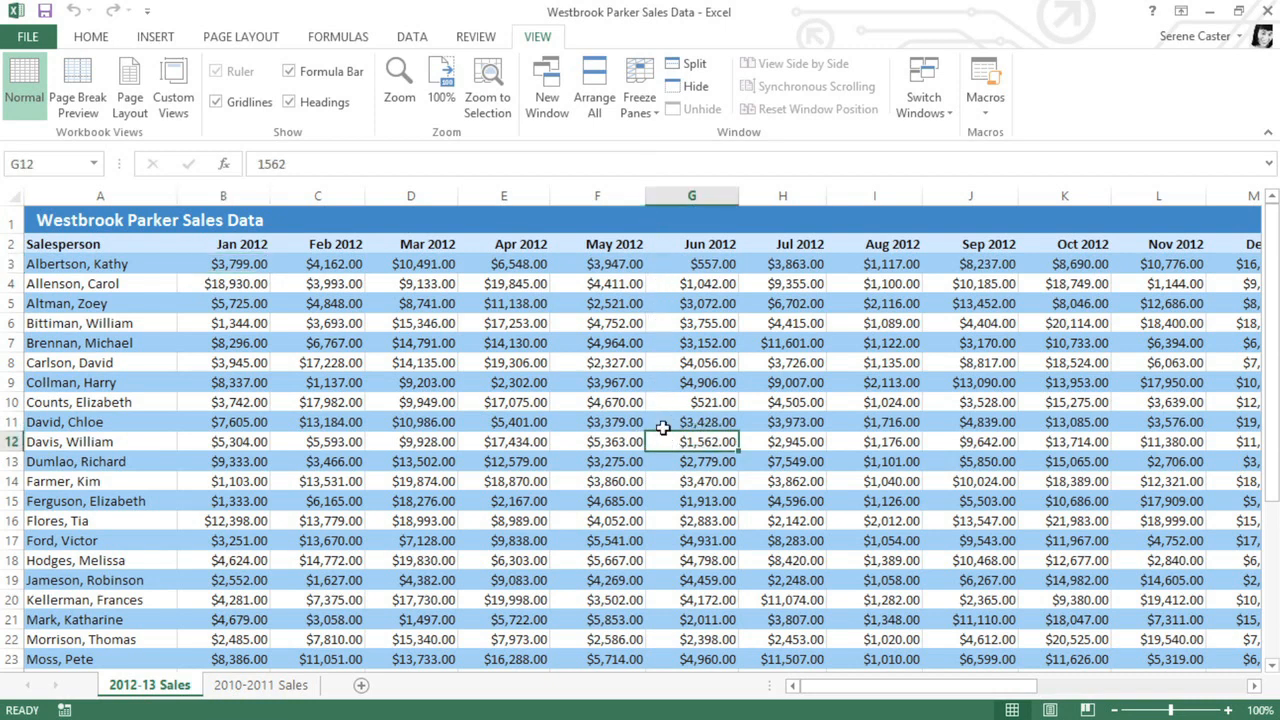
mouse_move(688, 63)
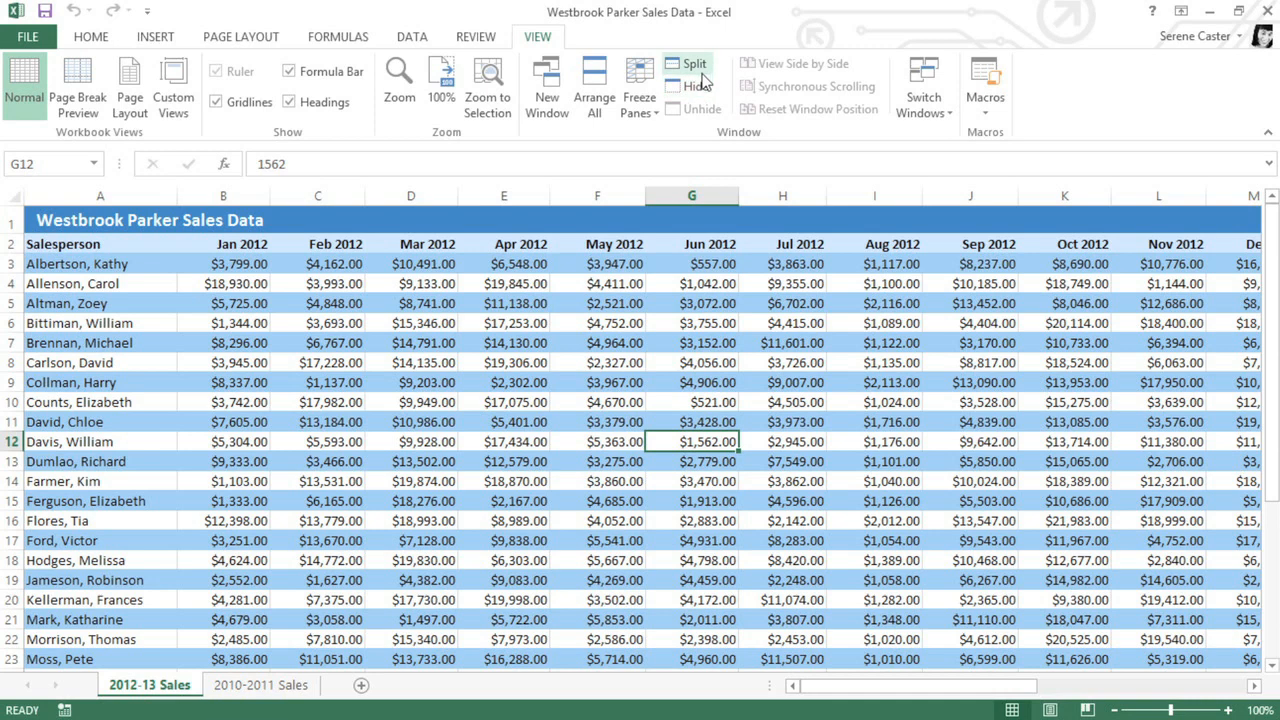
Split the sheet into four panes at G12 and scroll the top pane down.
left_click(686, 63)
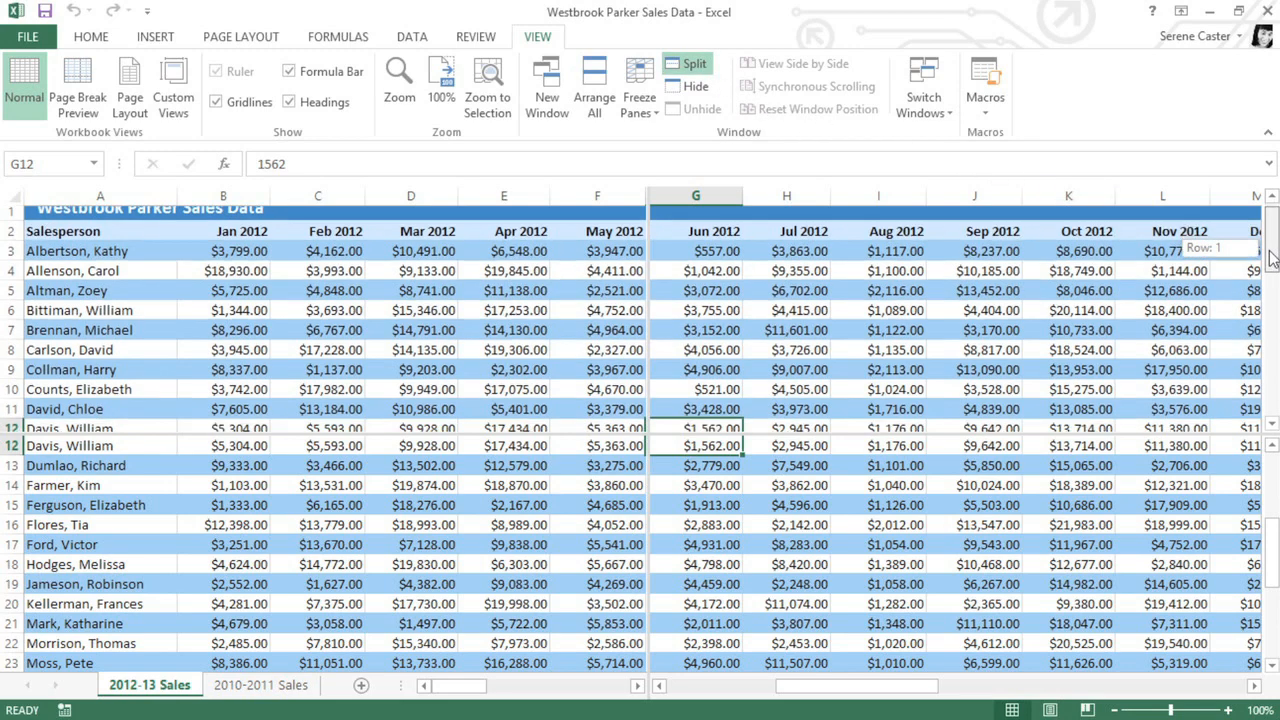
scroll("down", 3)
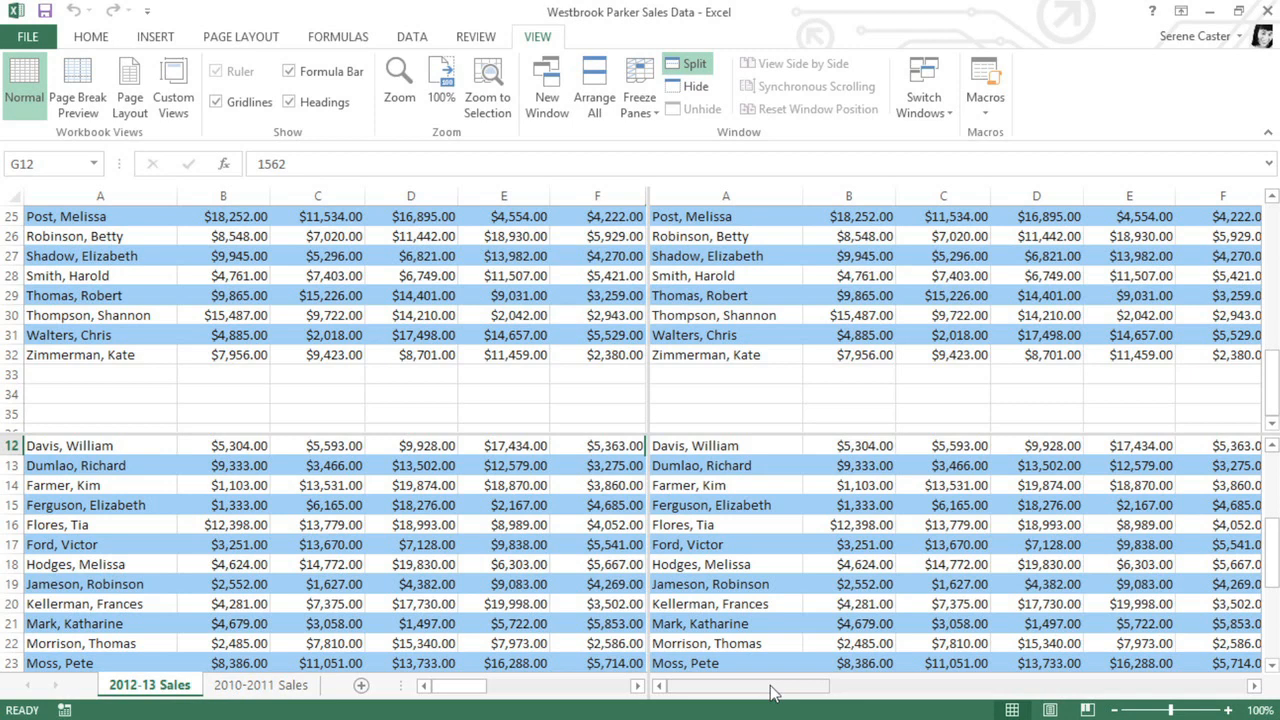
mouse_move(678, 593)
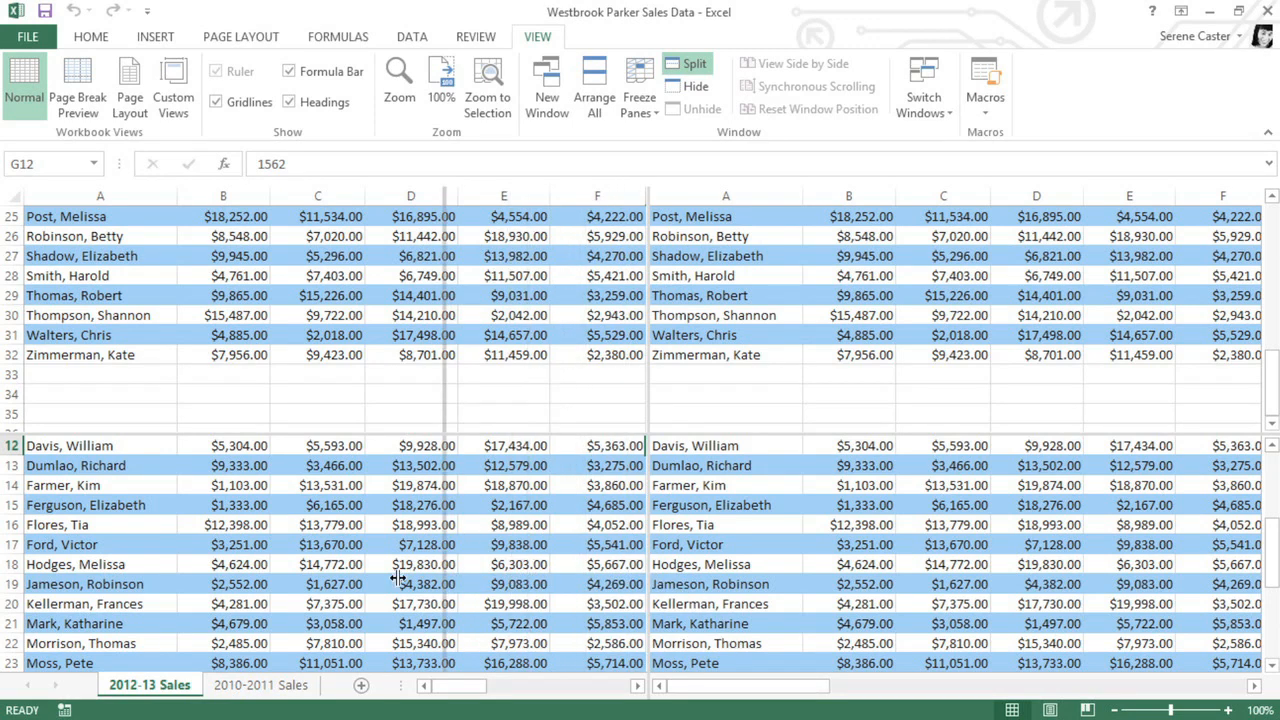
Scroll the panes right, then scroll the top pane back up to the header rows.
scroll("right", 3)
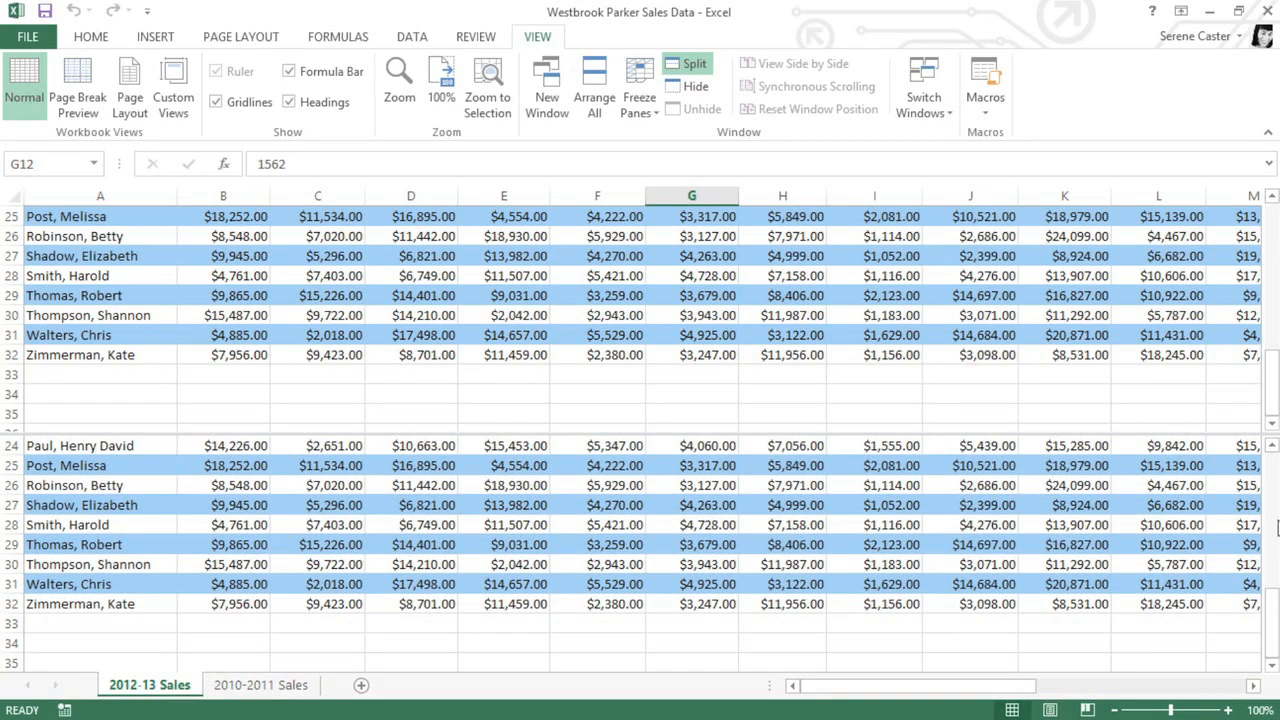
scroll("up", 3)
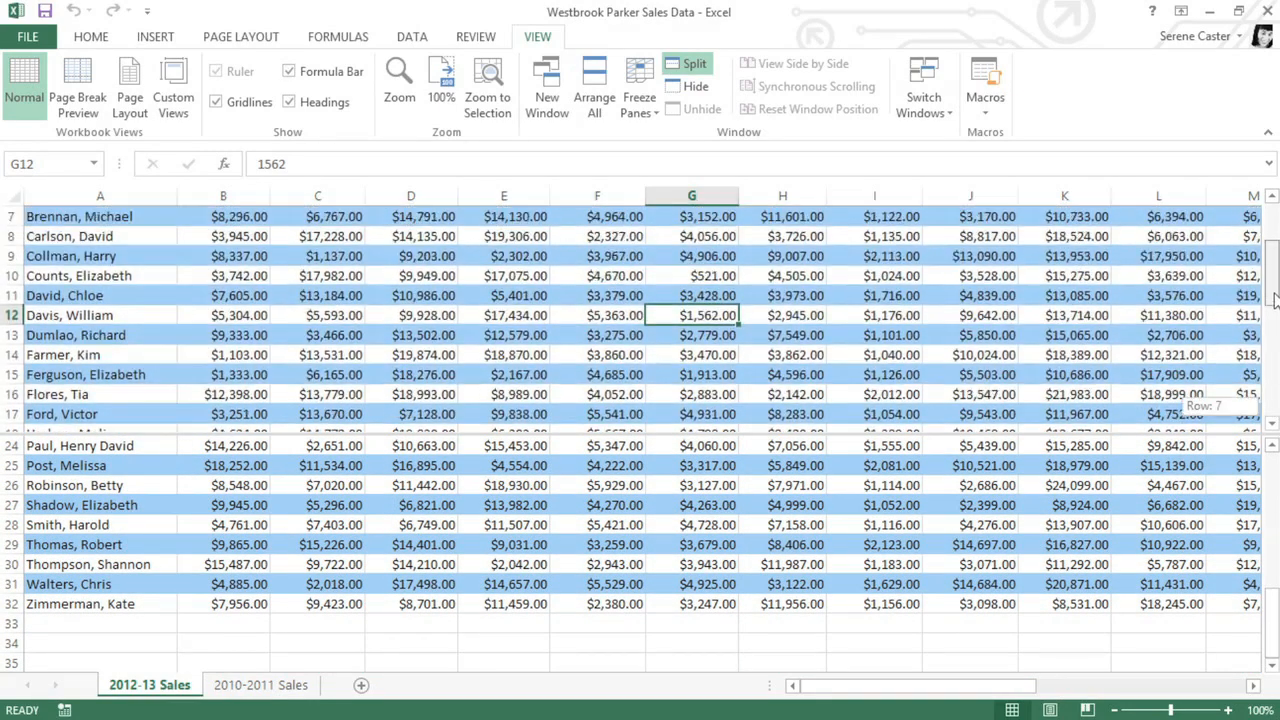
scroll("up", 3)
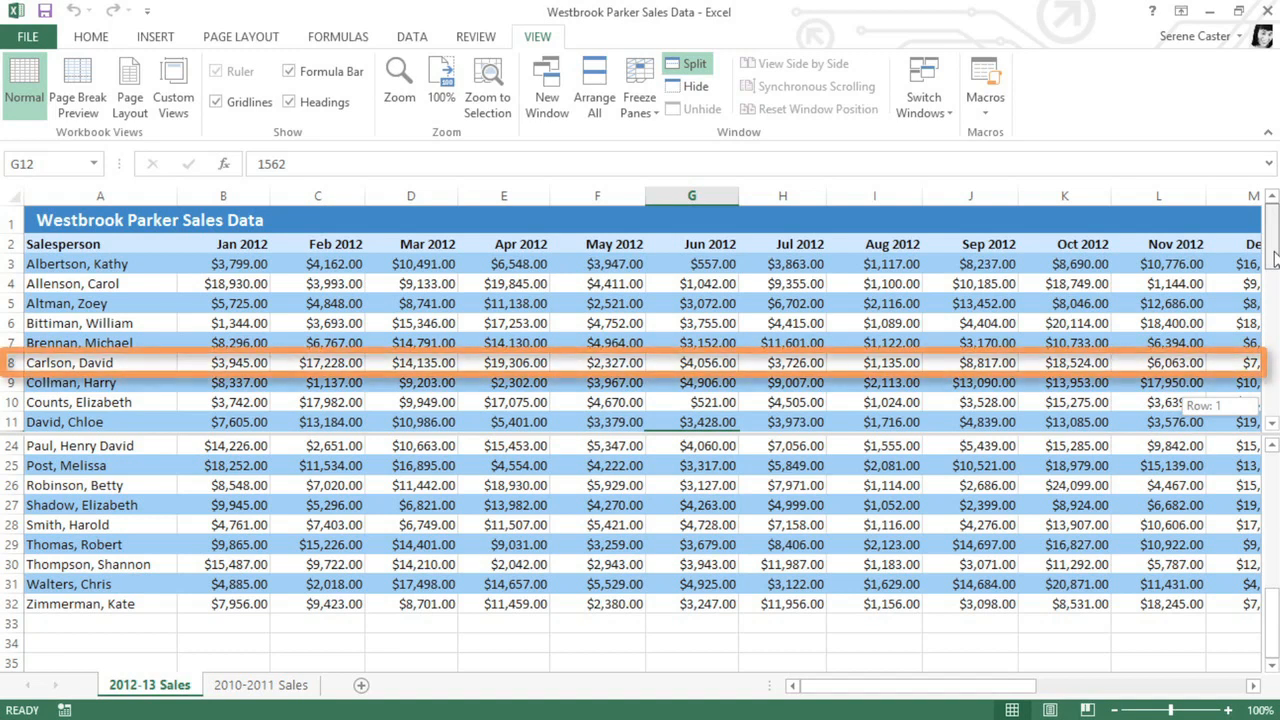